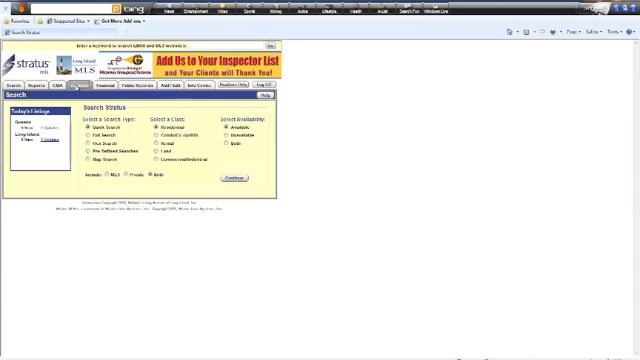
Switch to the Contacts area showing the contact list and prospect match options.
click(78, 88)
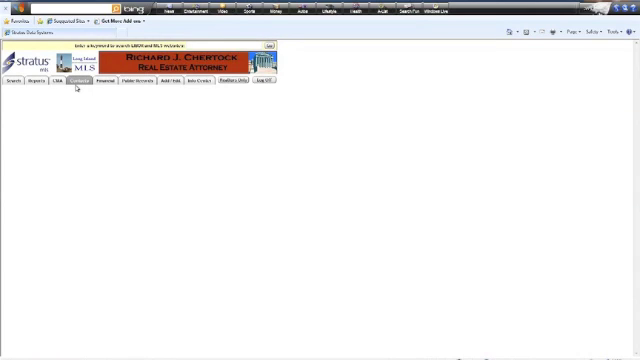
click(78, 88)
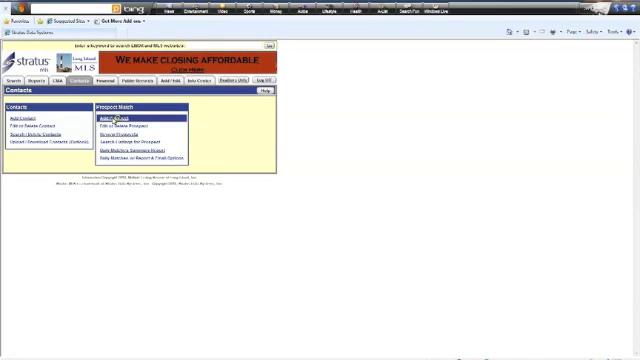
click(112, 114)
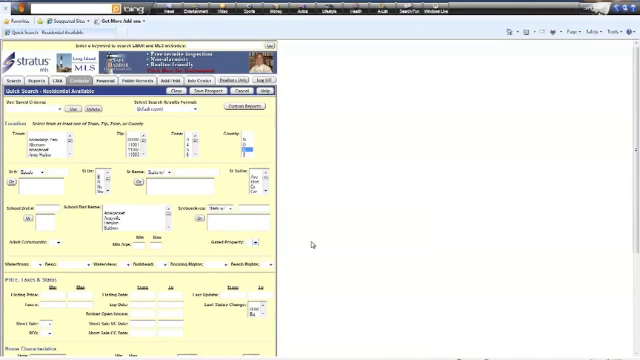
Scroll the residential search form down to the size, lot and feature criteria.
scroll(down, 3)
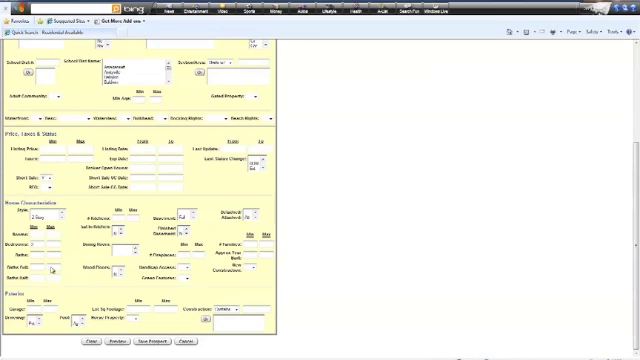
mouse_move(54, 272)
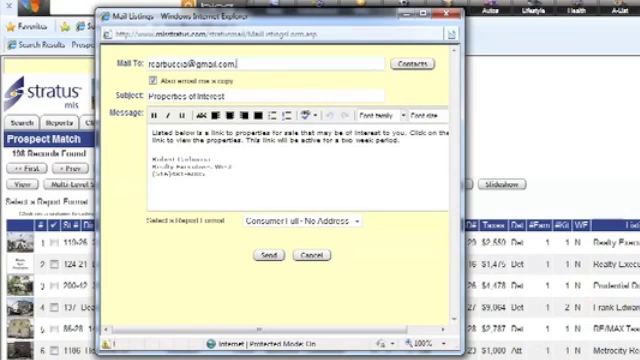
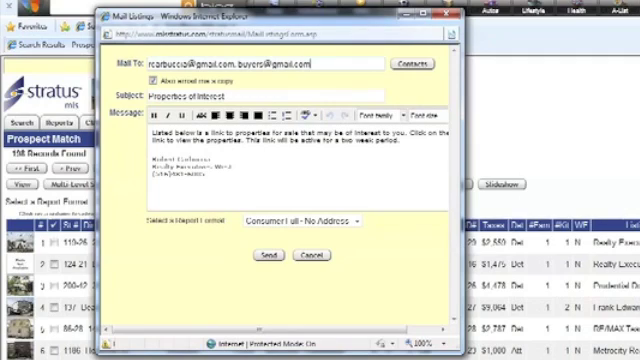
double_click(268, 72)
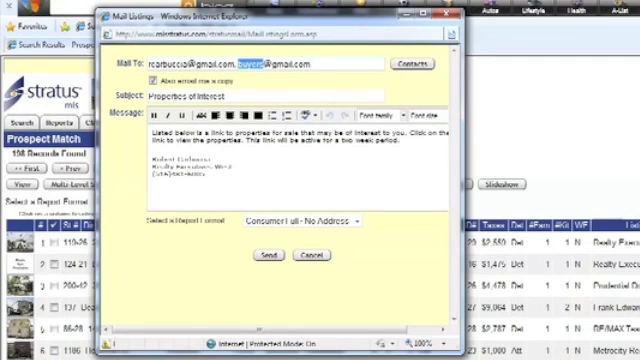